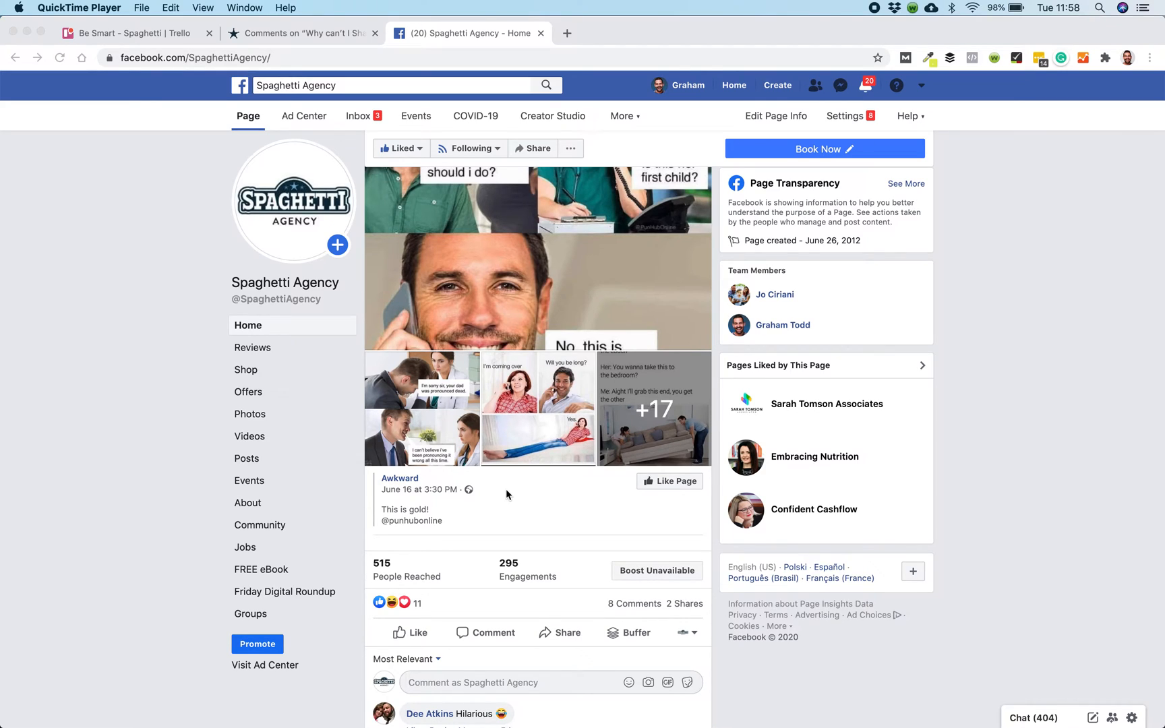
Step: Confirm Spaghetti Agency as the interacting identity on the Awkward post and bring up its Share menu
{"action": "scroll", "scroll_direction": "down", "scroll_amount": 3}
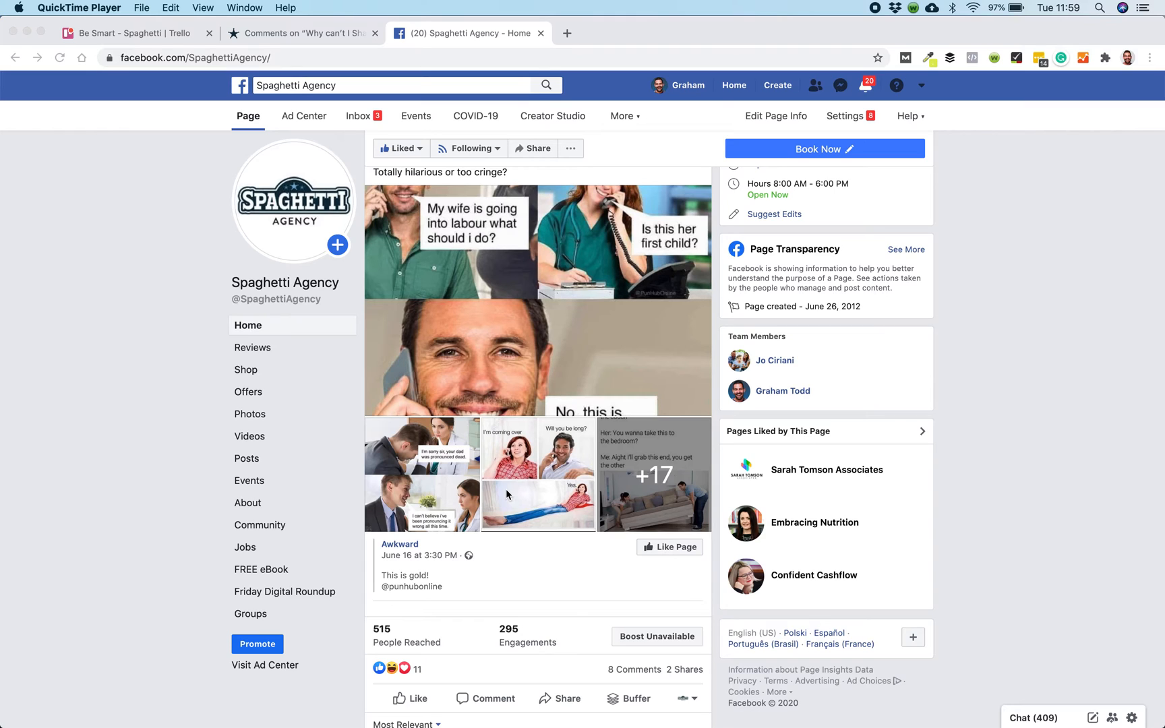
{"action": "scroll", "scroll_direction": "down", "scroll_amount": 3}
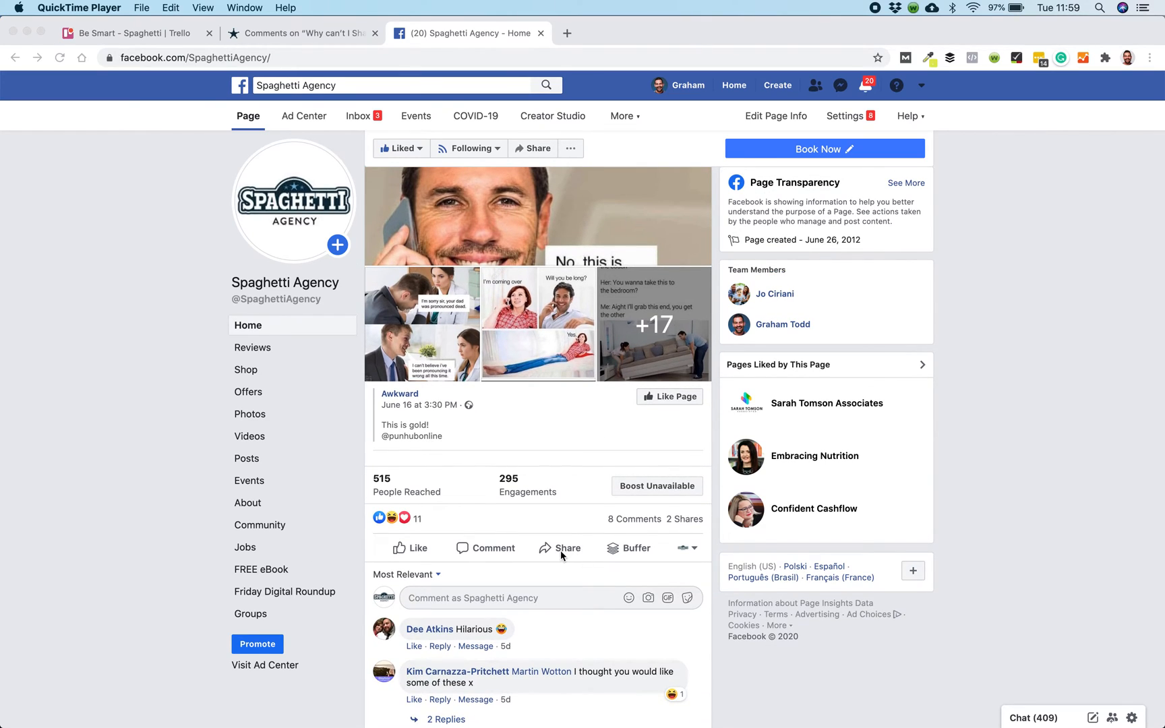
{"action": "mouse_move", "coordinate": [685, 547]}
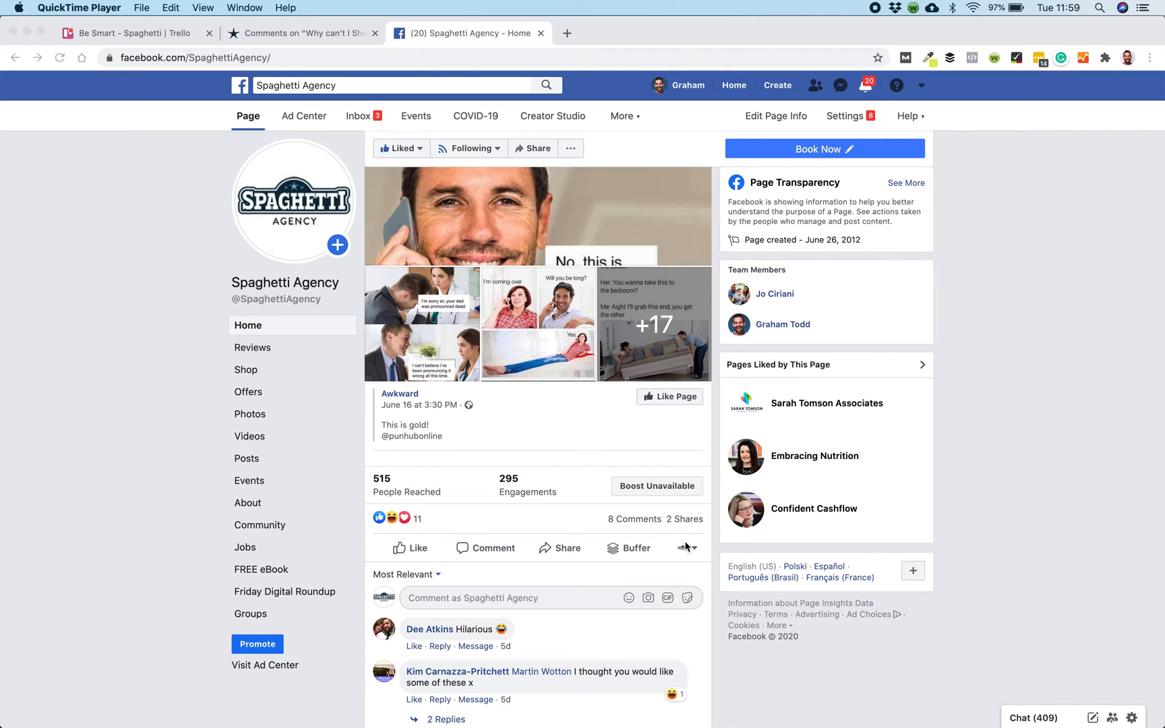
{"action": "left_click", "coordinate": [683, 547]}
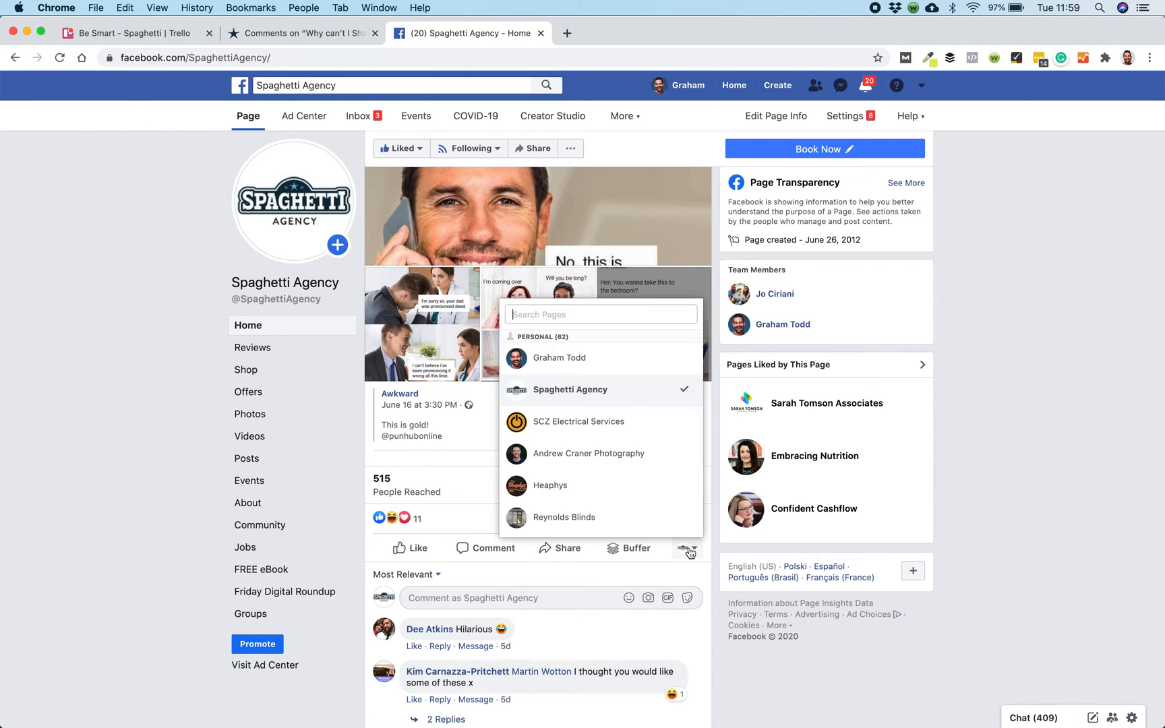
{"action": "left_click", "coordinate": [686, 547]}
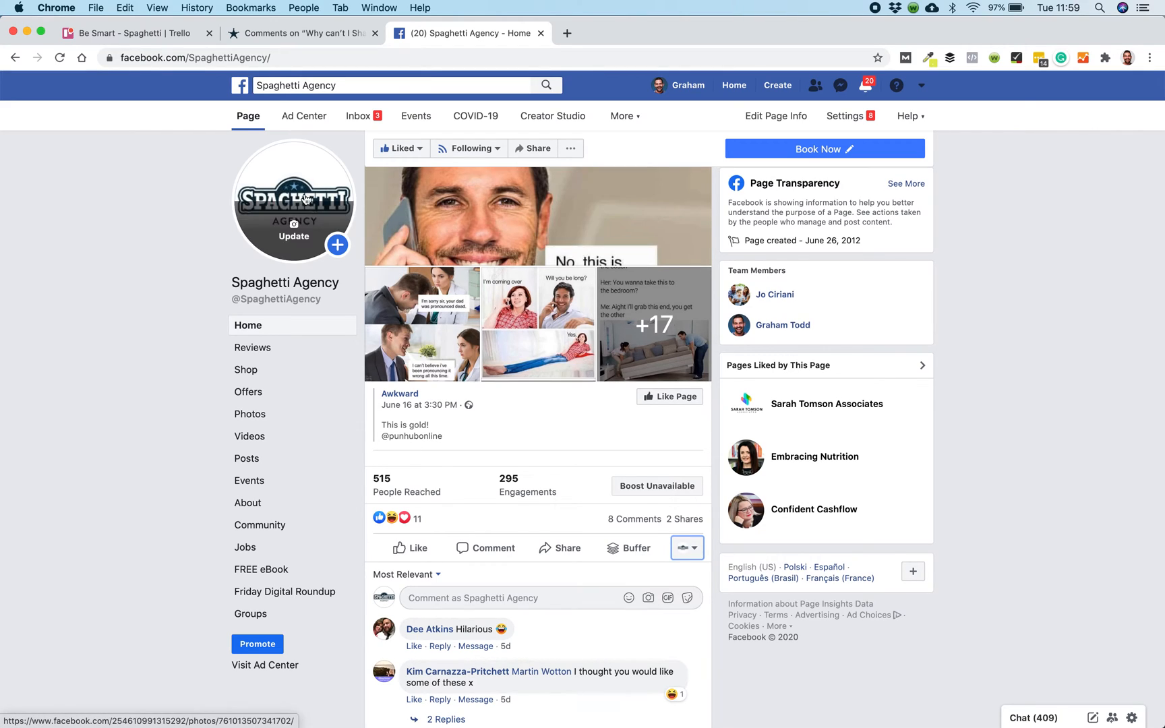
{"action": "left_click", "coordinate": [559, 547]}
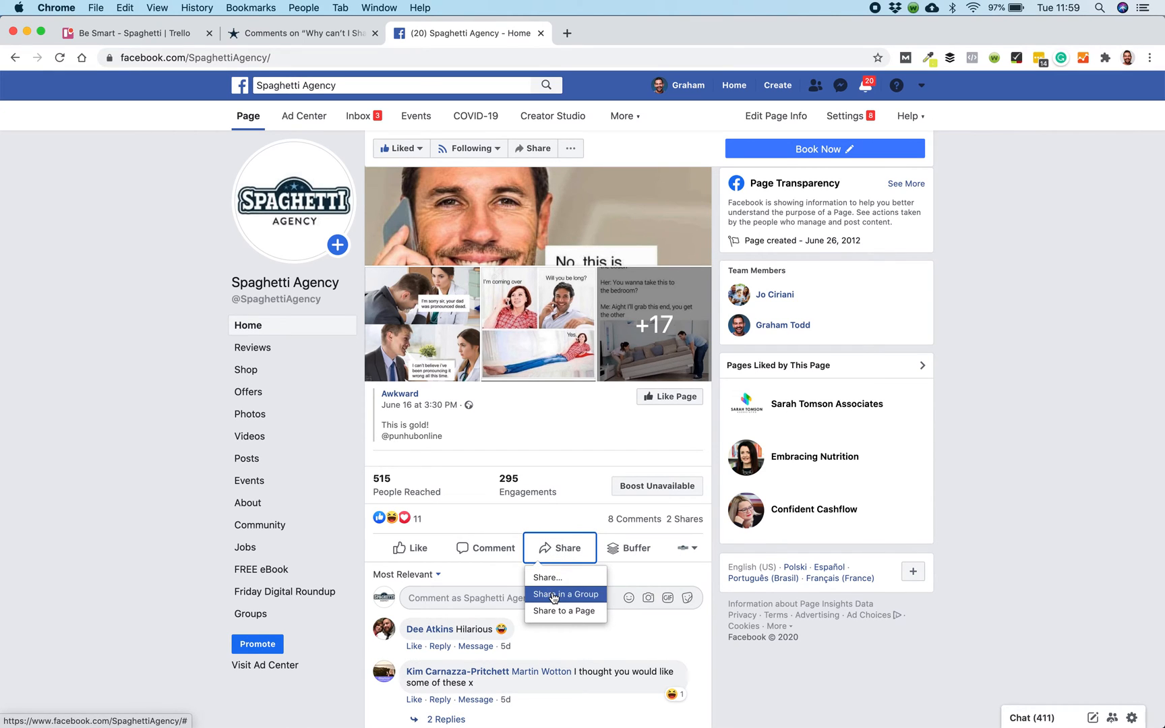
Step: Share to group Spaghetti Besties (found via 'bes') with caption 'Lol...' and post it
{"action": "left_click", "coordinate": [567, 593]}
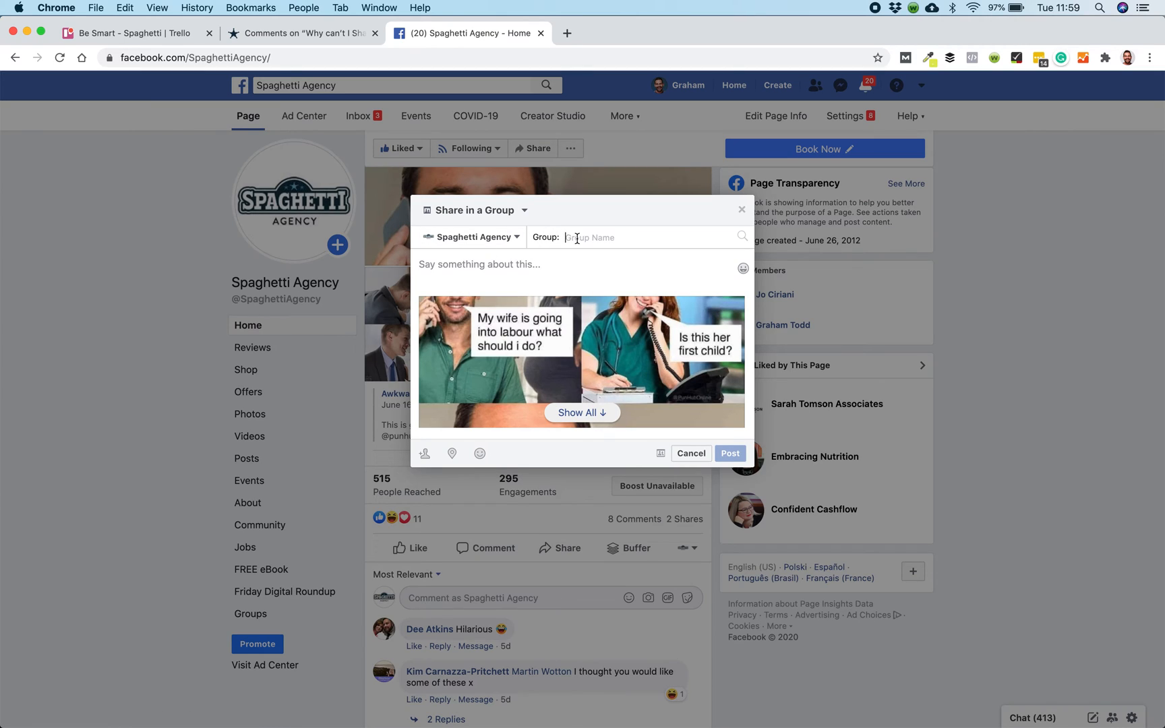
{"action": "type", "text": "bes"}
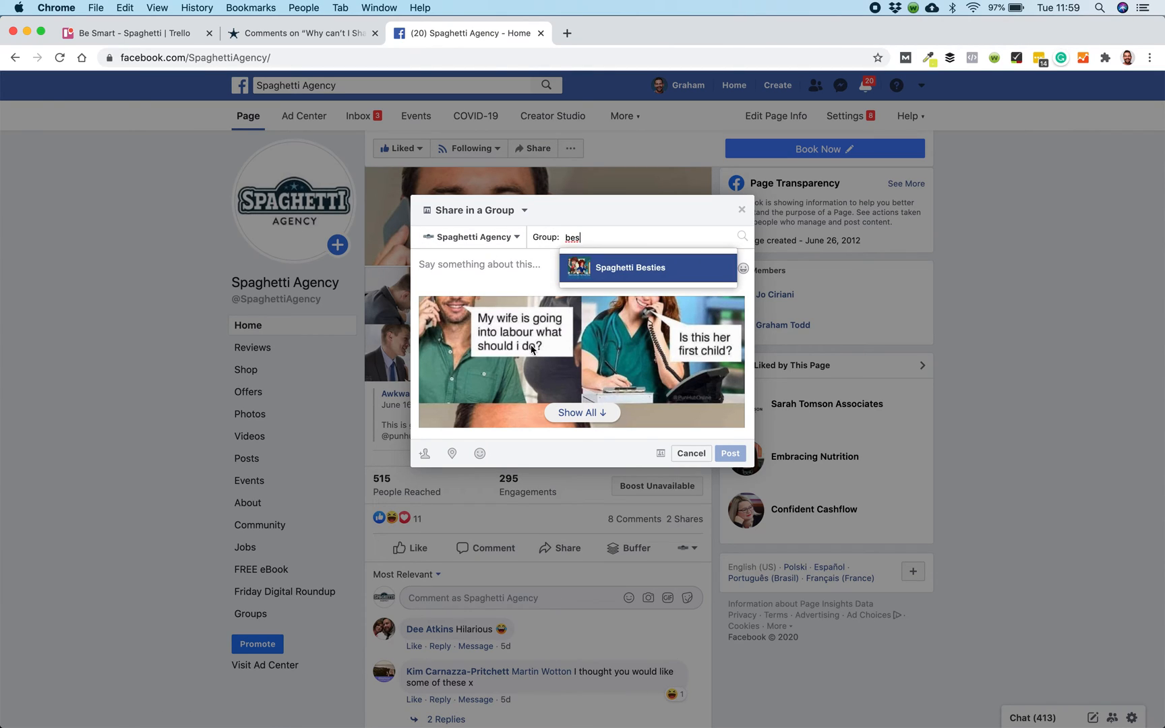
{"action": "left_click", "coordinate": [629, 267]}
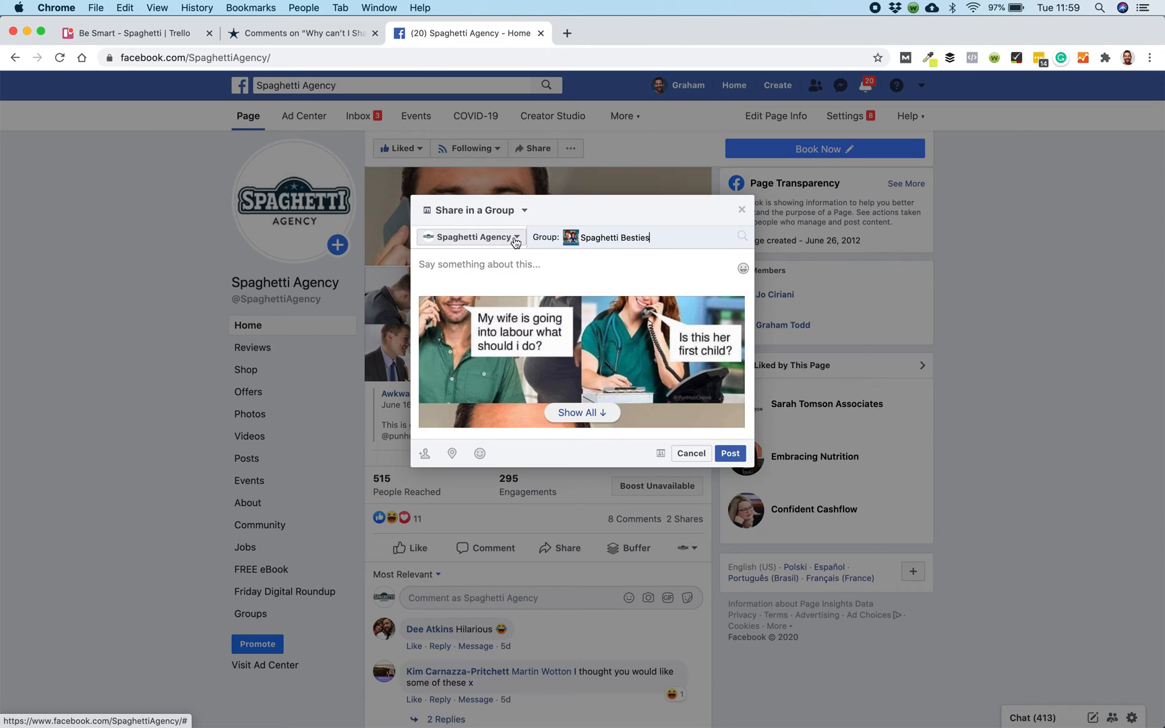
{"action": "mouse_move", "coordinate": [515, 251]}
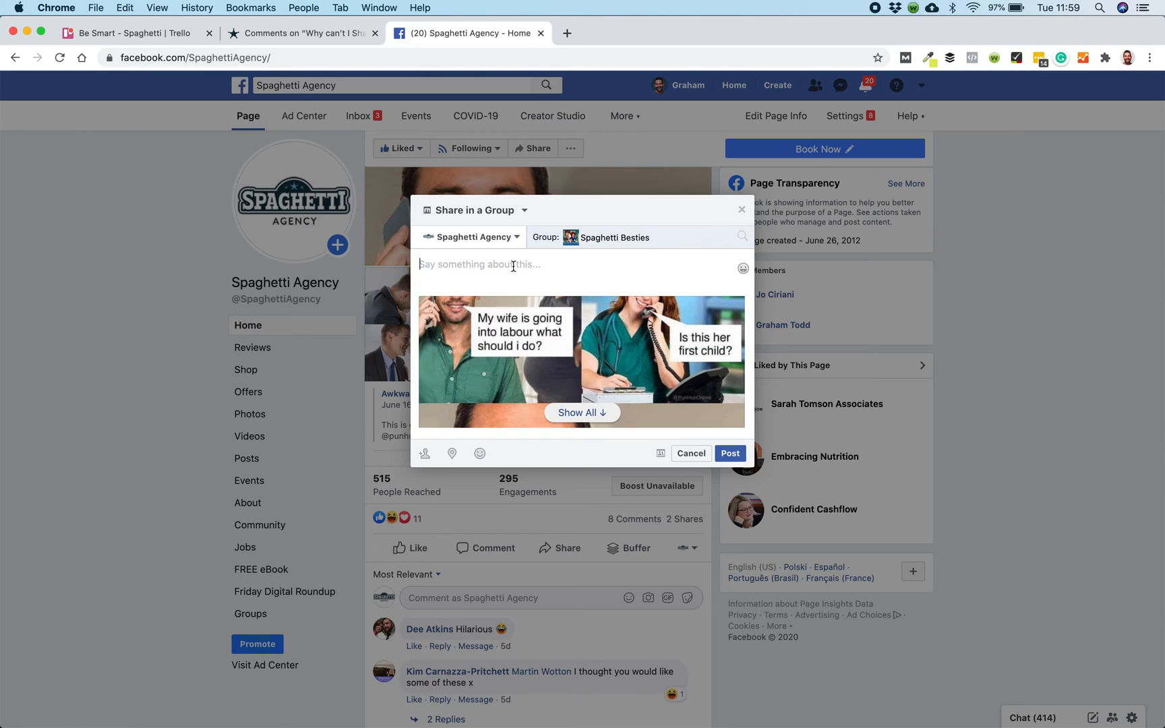
{"action": "type", "text": "Lol..."}
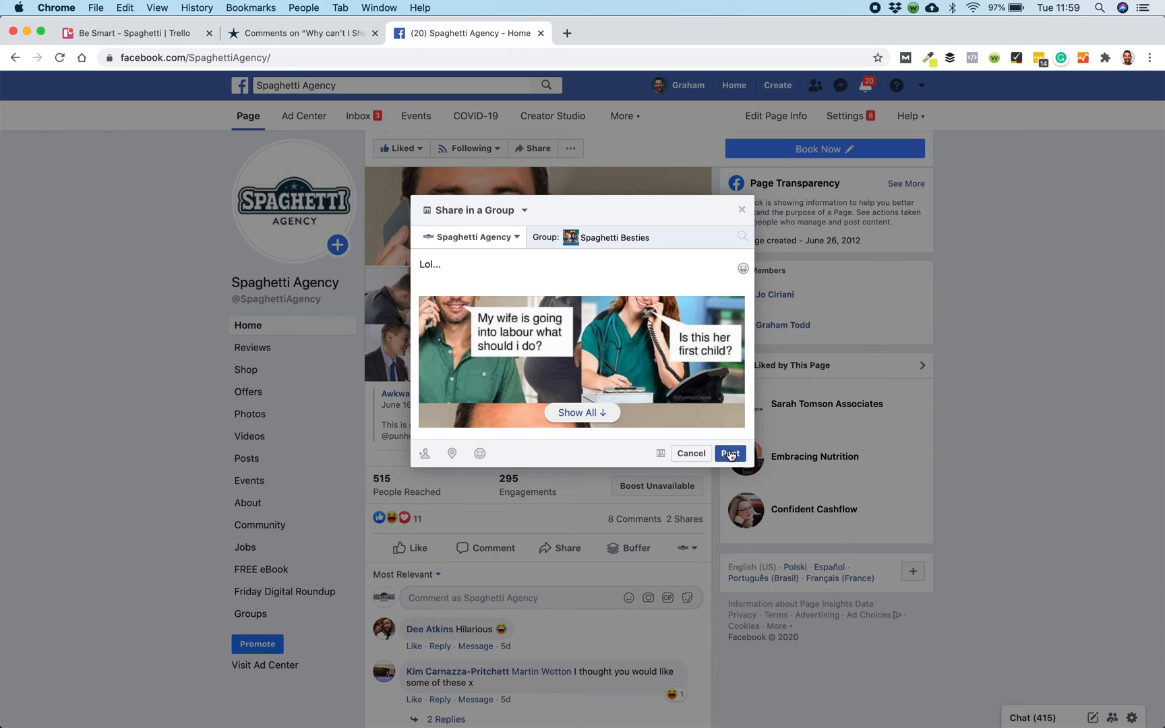
{"action": "left_click", "coordinate": [730, 453]}
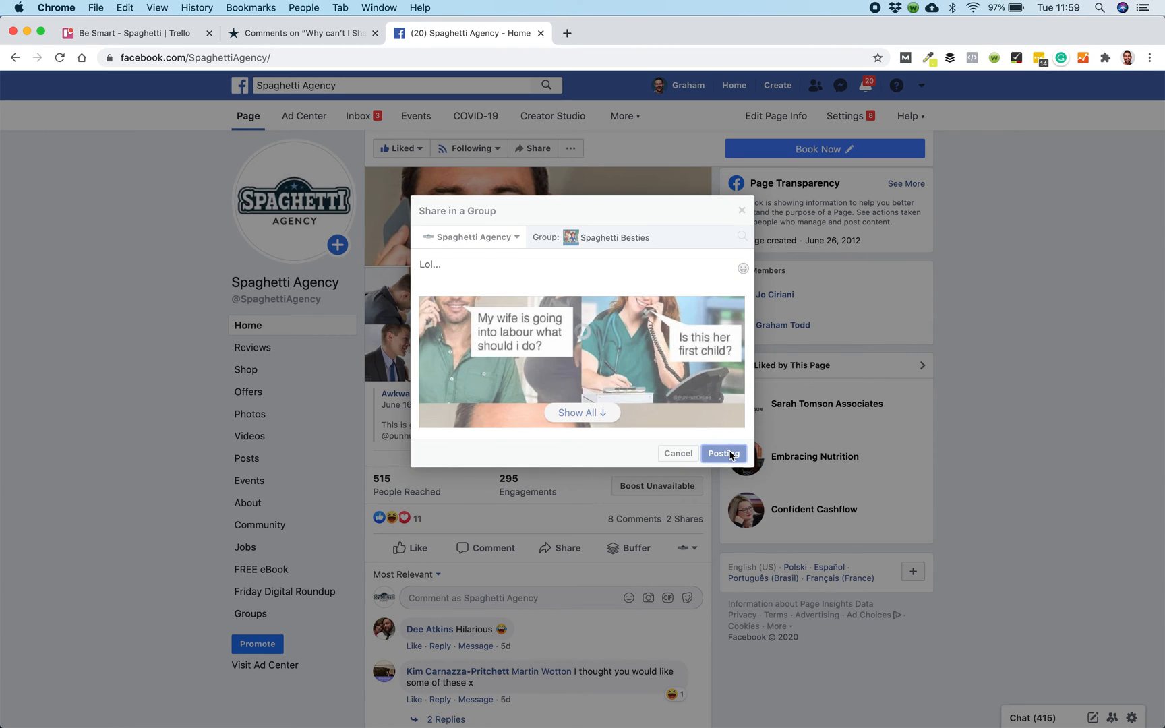
Step: Finish posting the group share and return to the Spaghetti Agency page
{"action": "left_click", "coordinate": [722, 453]}
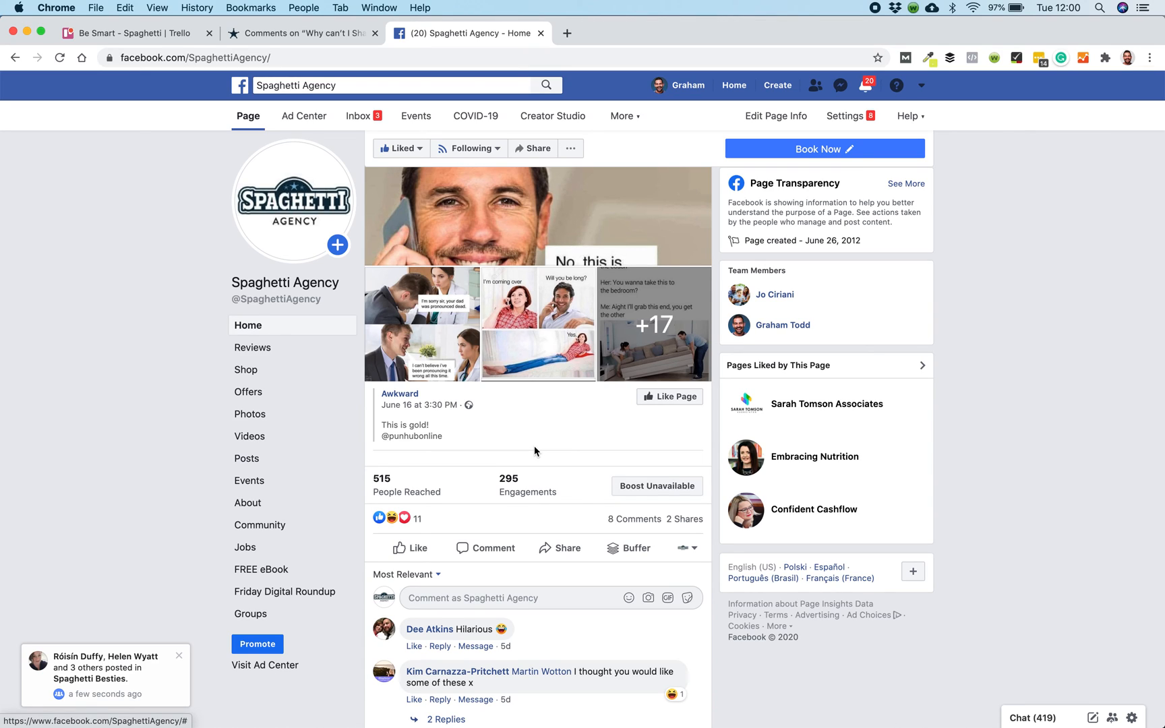
{"action": "mouse_move", "coordinate": [862, 9]}
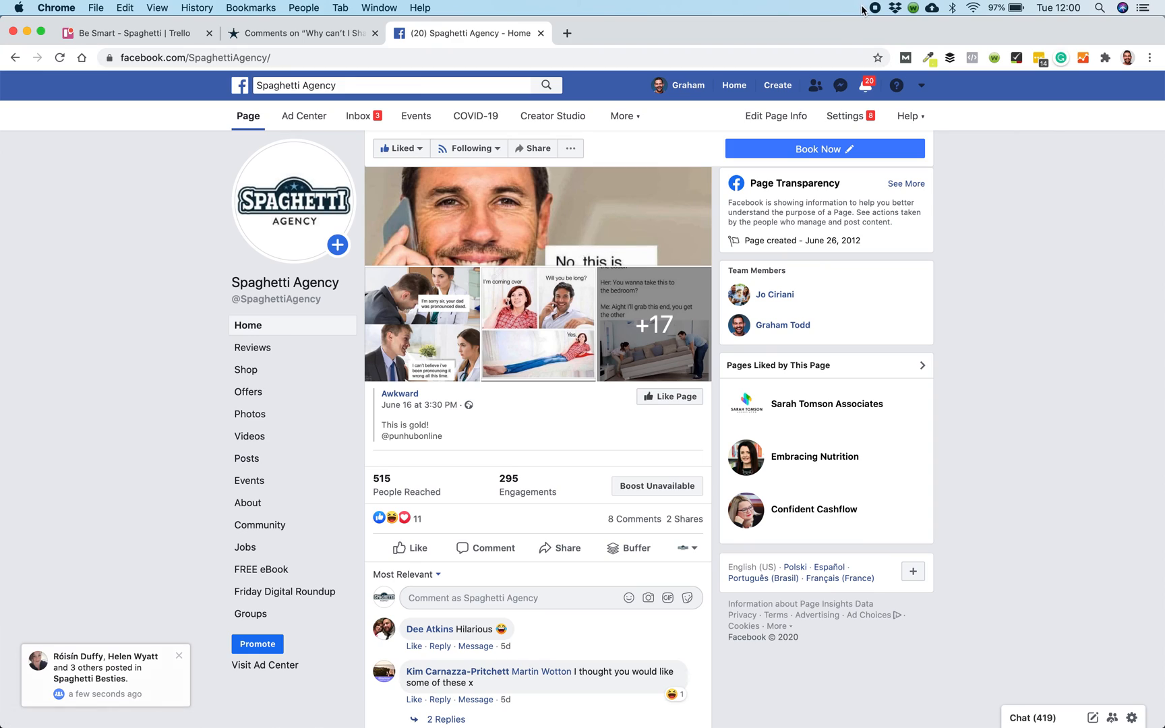